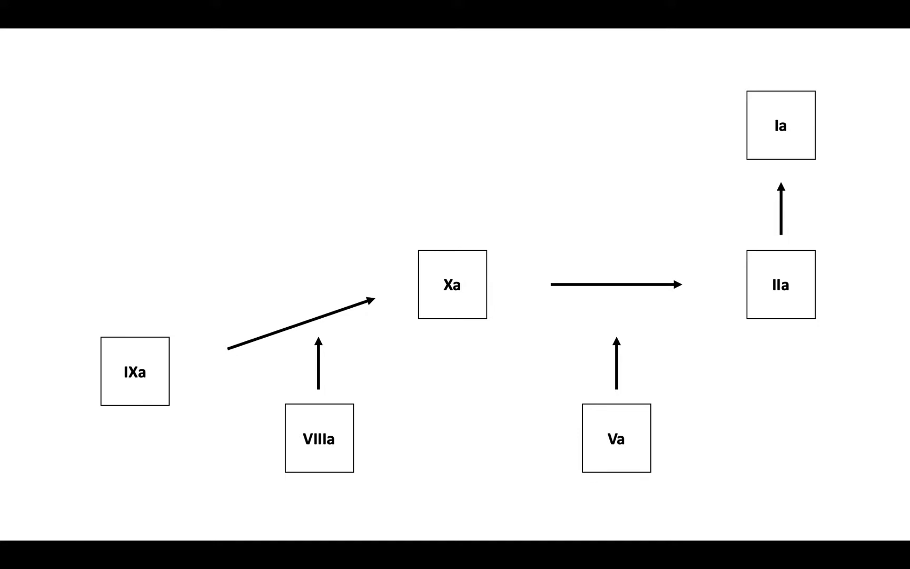
Advance the animation so the IIa box gets a thick red border.
left_click(780, 285)
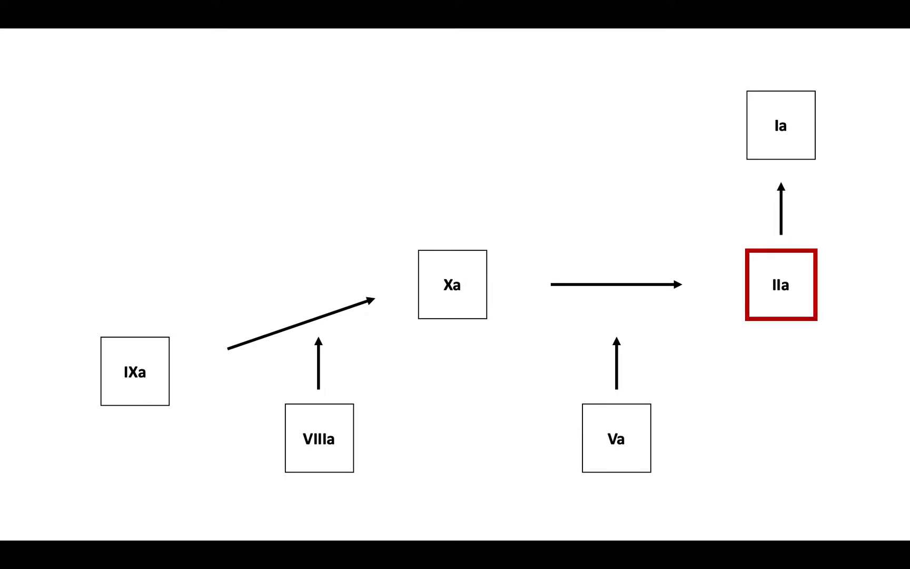